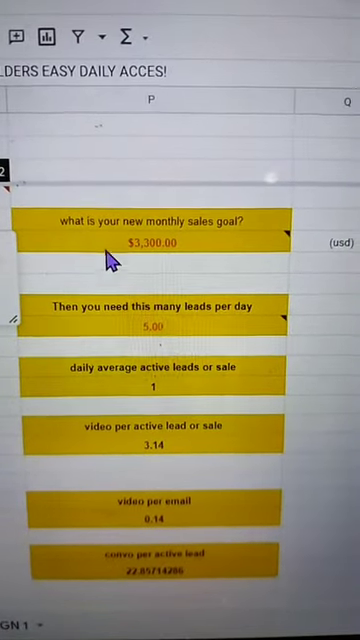
{"action": "scroll", "scroll_direction": "down", "scroll_amount": 3}
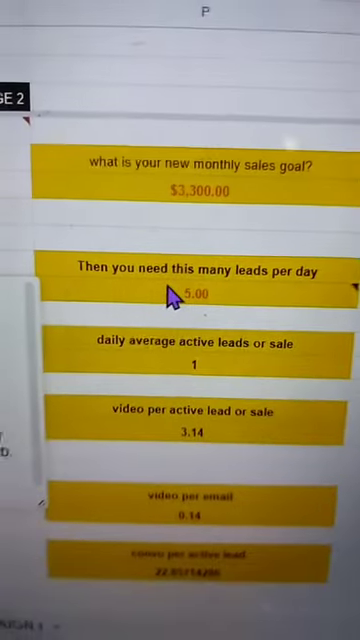
{"action": "scroll", "scroll_direction": "up", "scroll_amount": 3}
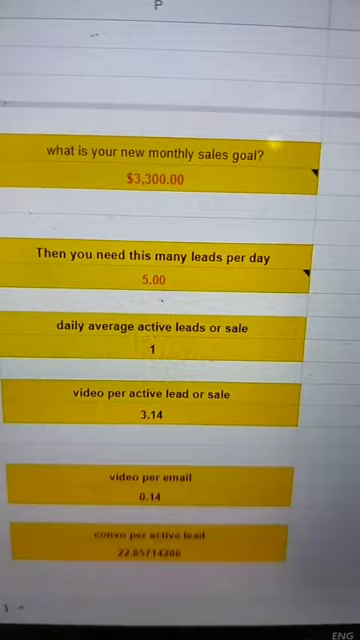
{"action": "scroll", "scroll_direction": "down", "scroll_amount": 3}
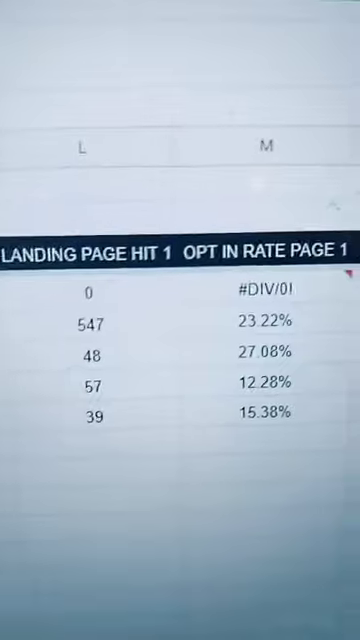
{"action": "scroll", "scroll_direction": "up", "scroll_amount": 3}
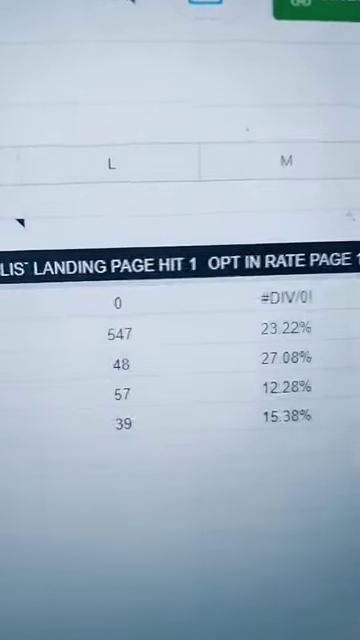
{"action": "scroll", "scroll_direction": "down", "scroll_amount": 3}
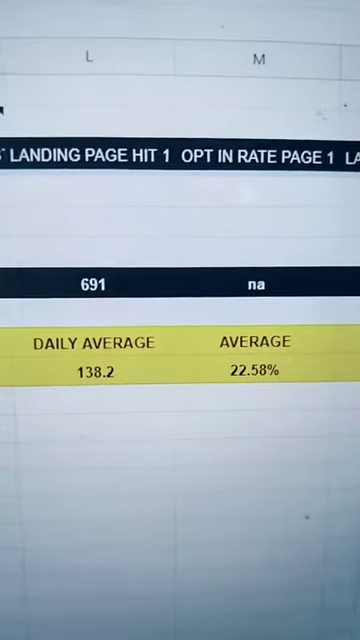
{"action": "scroll", "scroll_direction": "left", "scroll_amount": 3}
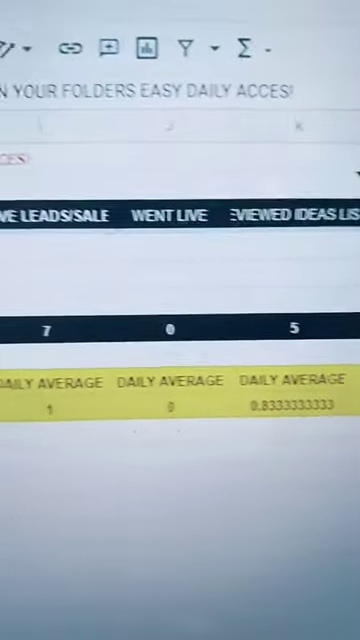
{"action": "scroll", "scroll_direction": "right", "scroll_amount": 3}
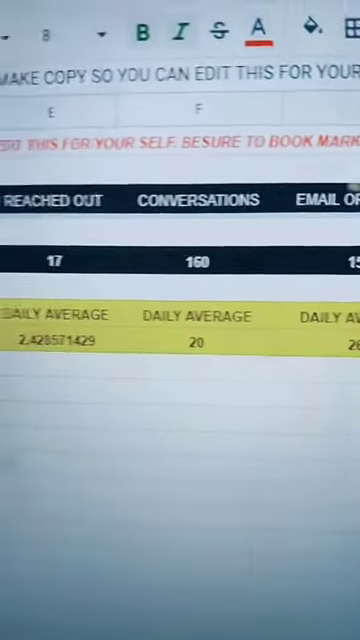
{"action": "scroll", "scroll_direction": "left", "scroll_amount": 3}
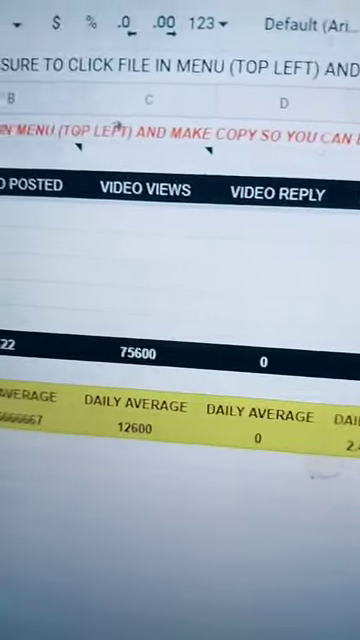
{"action": "scroll", "scroll_direction": "right", "scroll_amount": 3}
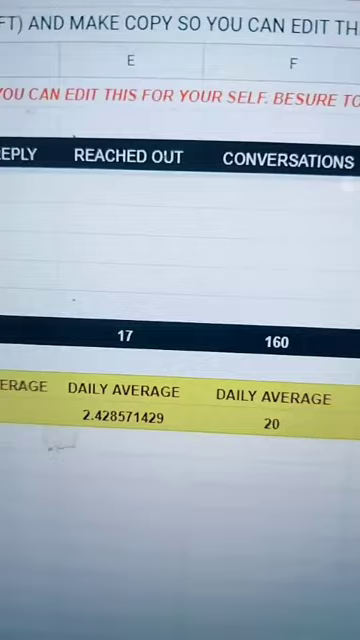
{"action": "scroll", "scroll_direction": "right", "scroll_amount": 3}
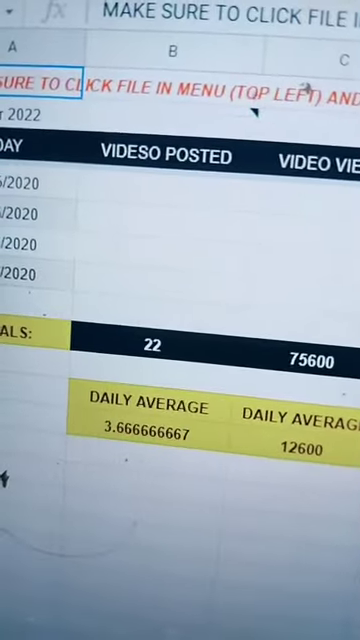
{"action": "scroll", "scroll_direction": "right", "scroll_amount": 3}
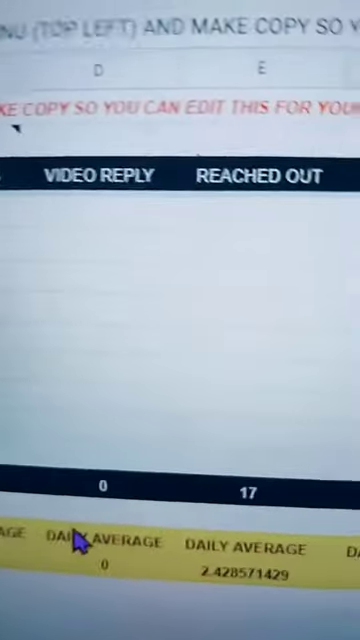